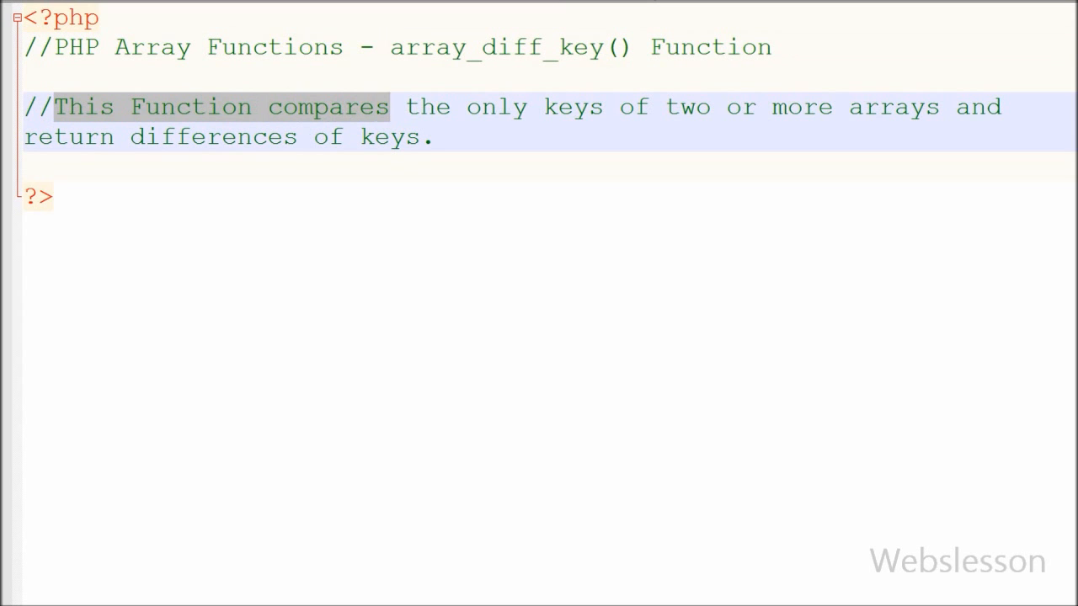
# Write the description comments comparing keys against array_diff() and array_diff_assoc().
pyautogui.moveTo(389, 107); pyautogui.dragTo(954, 107)
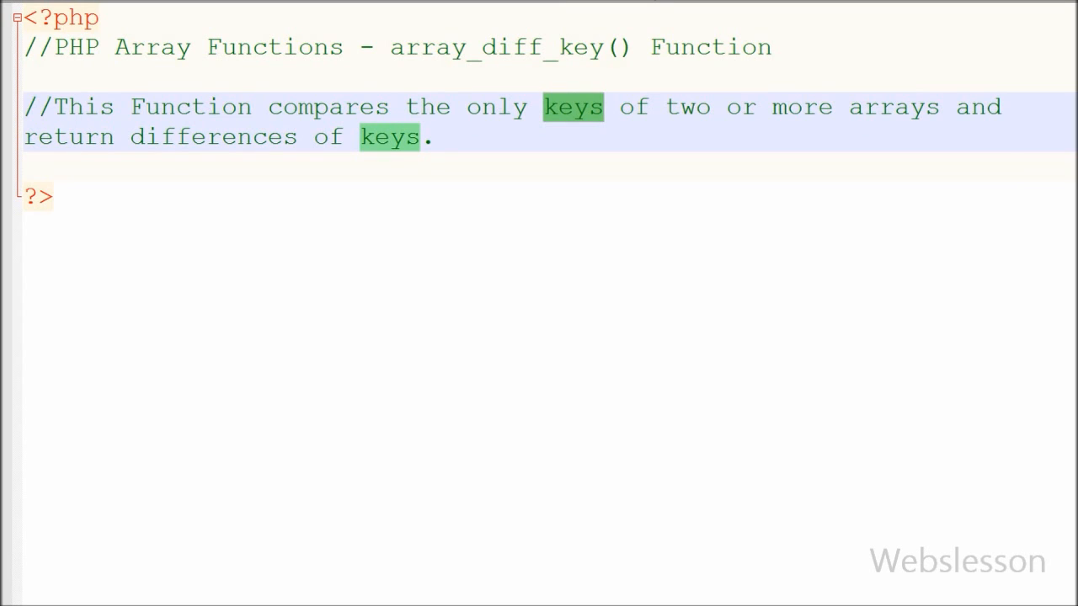
pyautogui.click(607, 106)
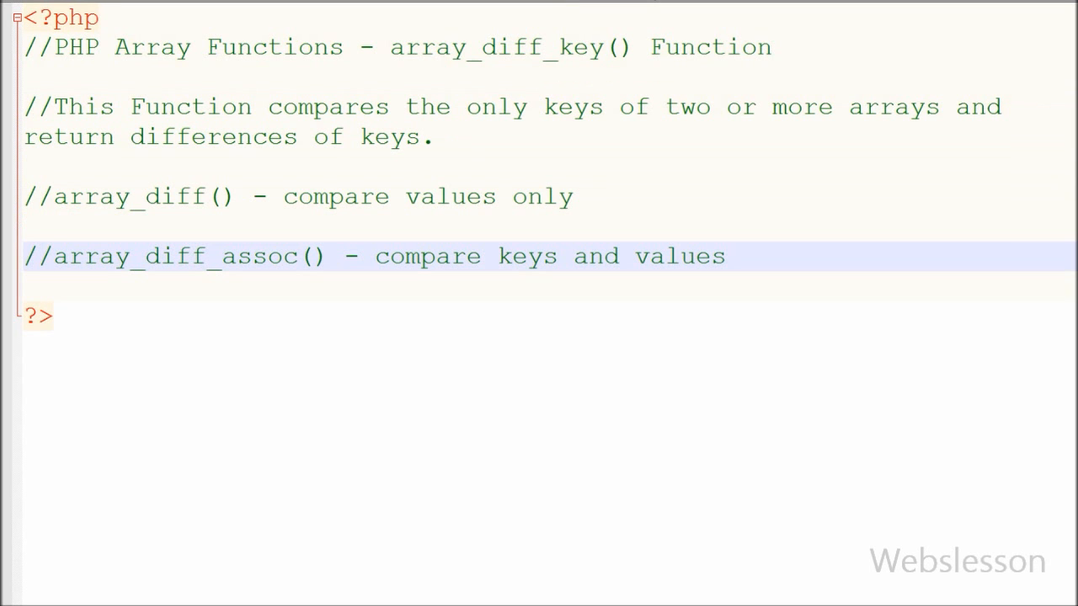
pyautogui.doubleClick(335, 196)
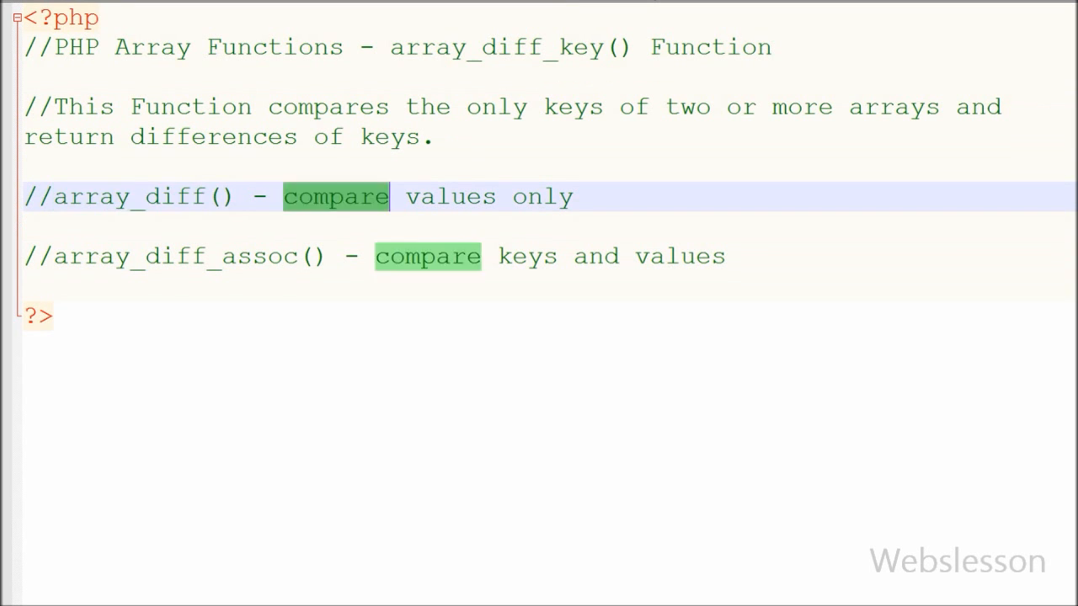
pyautogui.doubleClick(174, 256)
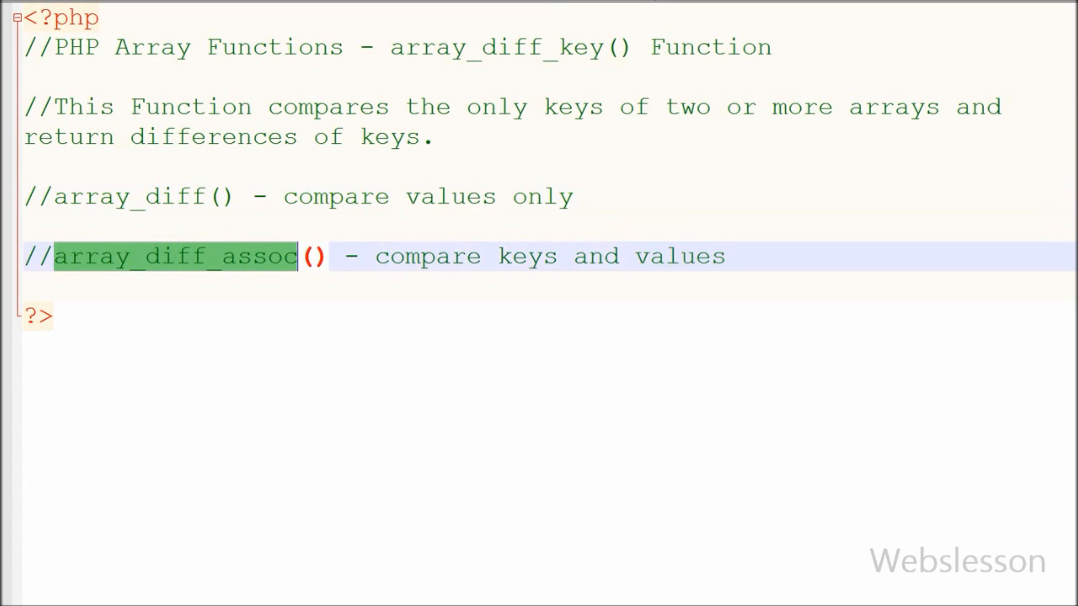
pyautogui.click(527, 256)
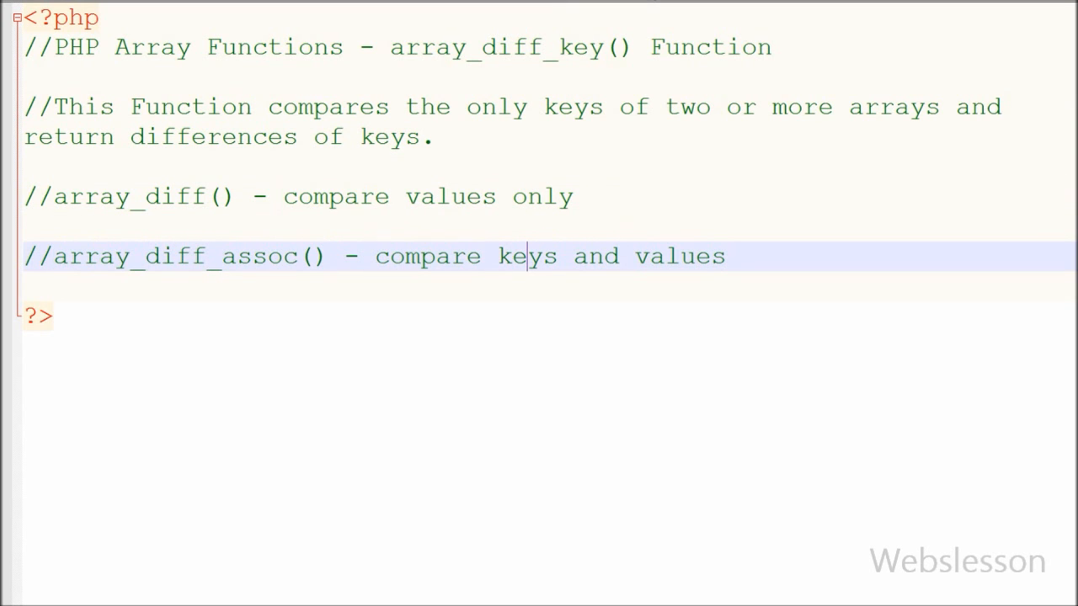
pyautogui.doubleClick(680, 256)
pyautogui.write('//syntax - array_diff_key(array1,array2,array3...);')
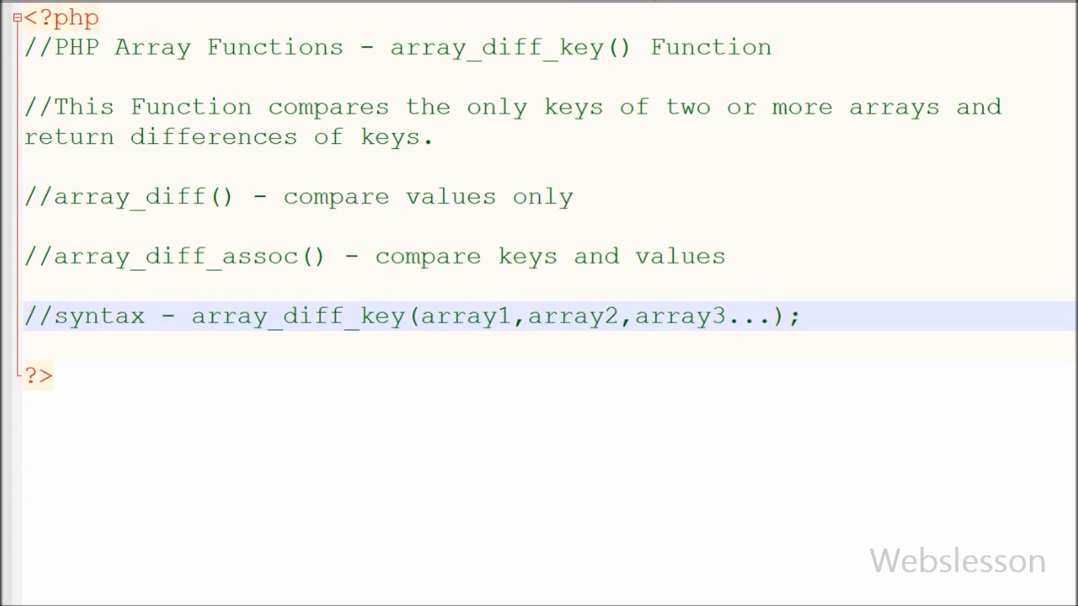
# Add the array_diff_key(array1,array2,array3...) syntax comment and the //PHP Version - 5.1+ note.
pyautogui.doubleClick(678, 316)
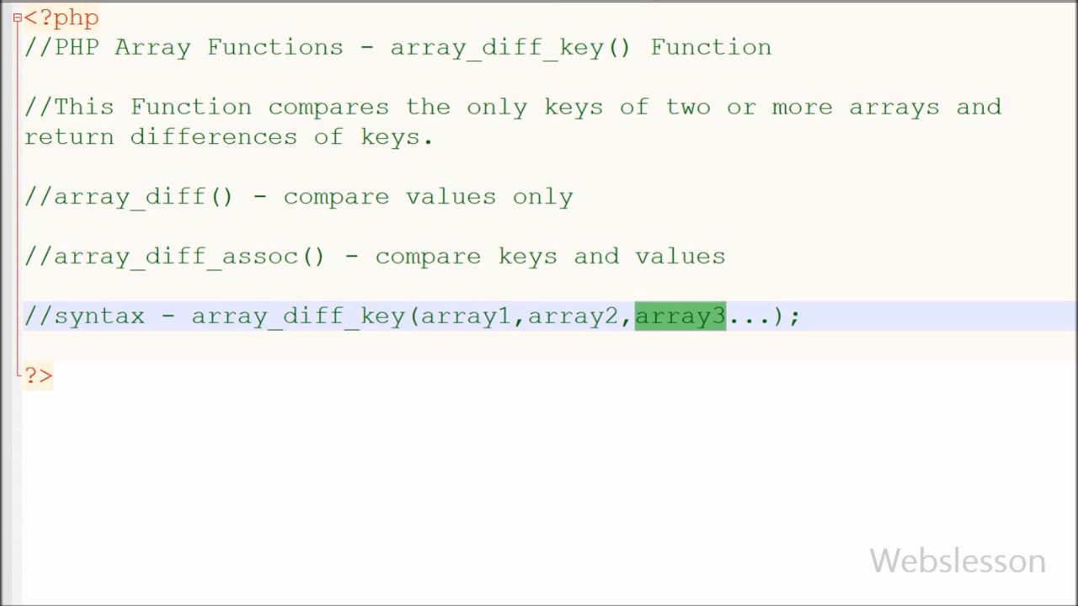
pyautogui.doubleClick(573, 316)
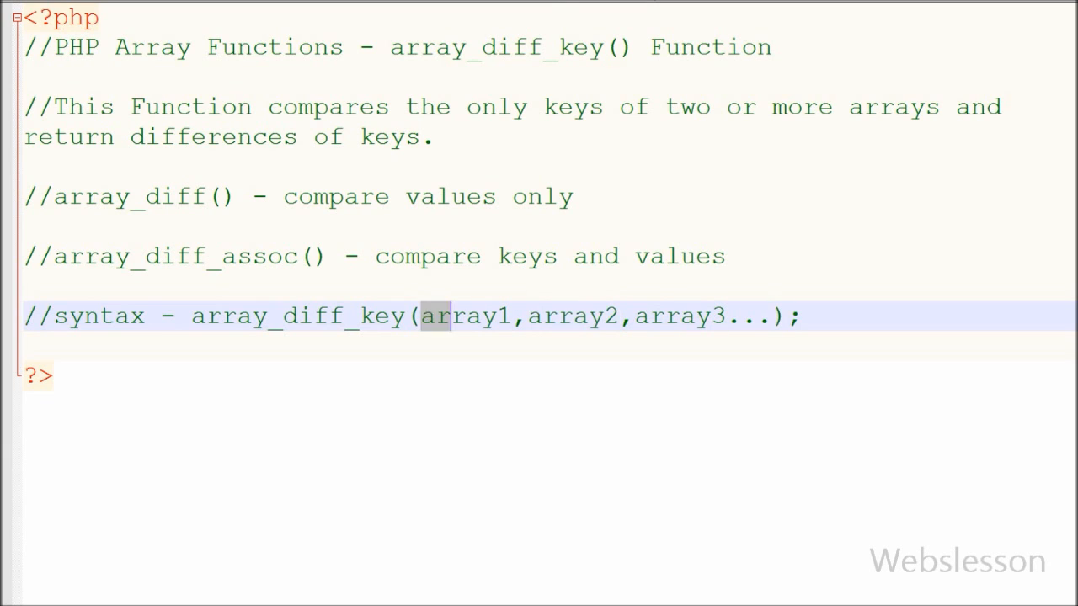
pyautogui.moveTo(436, 316); pyautogui.dragTo(617, 315)
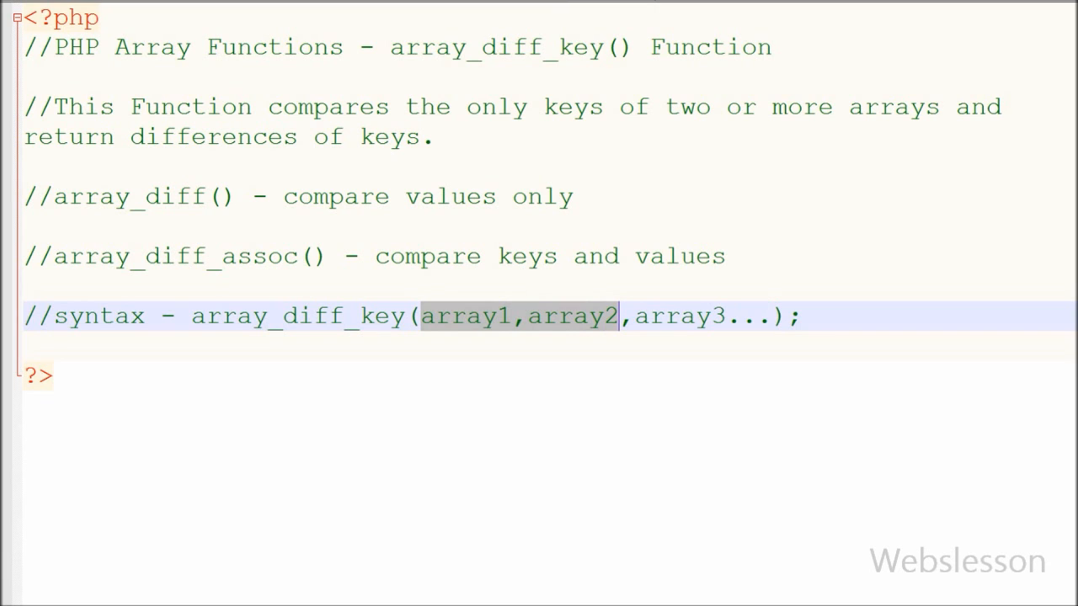
pyautogui.write('//PHP Version - 5.1+')
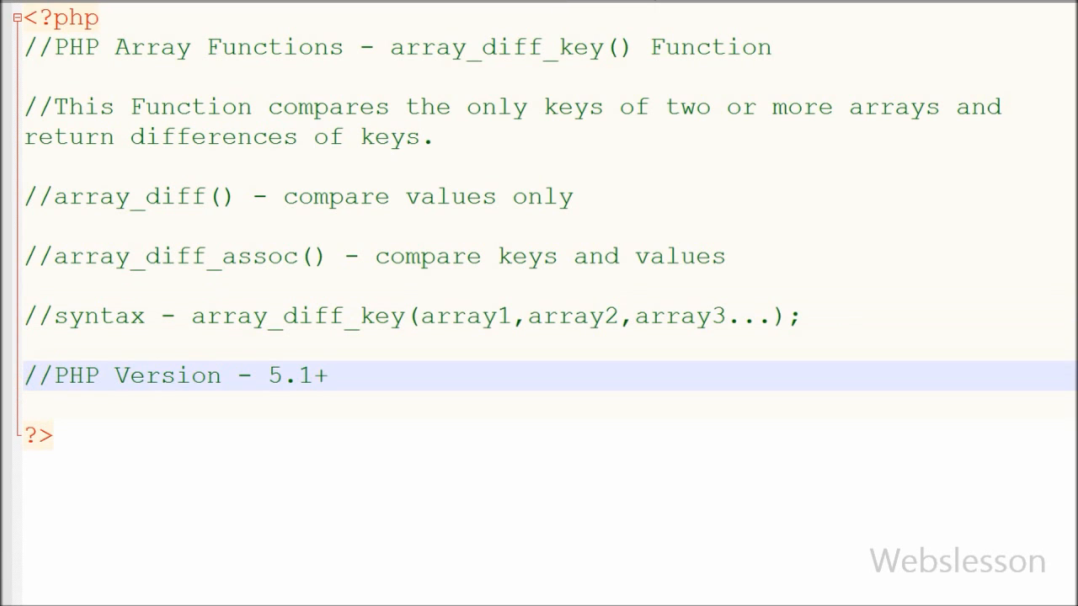
pyautogui.doubleClick(167, 375)
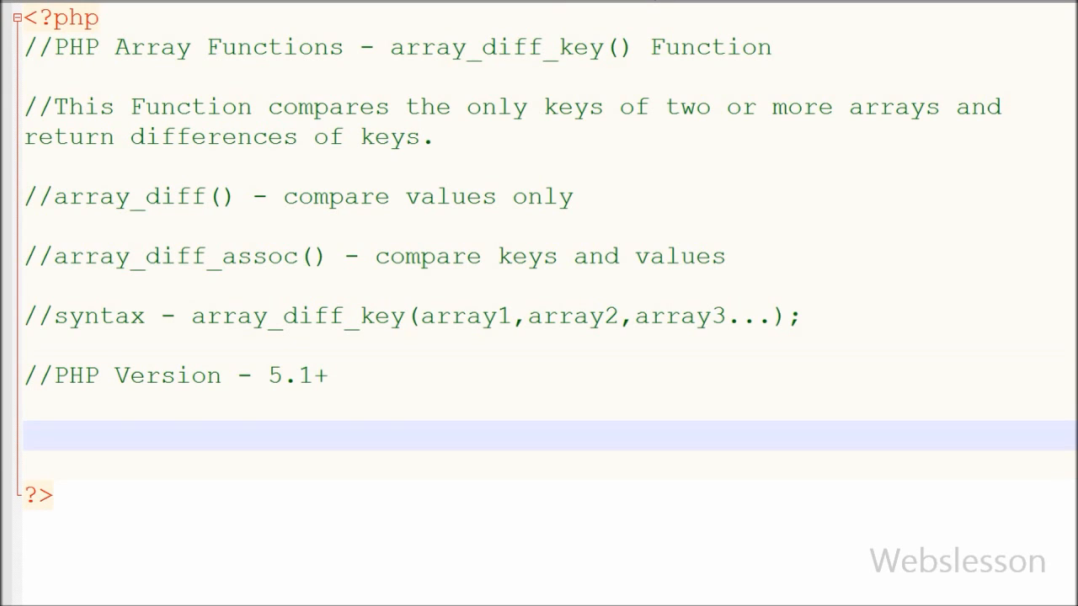
# Define $color1 and $color2, store array_diff_key($color1, $color2) in $difference_array, and print_r it.
pyautogui.write('$color1 = array("red", "green", "blue", "black");')
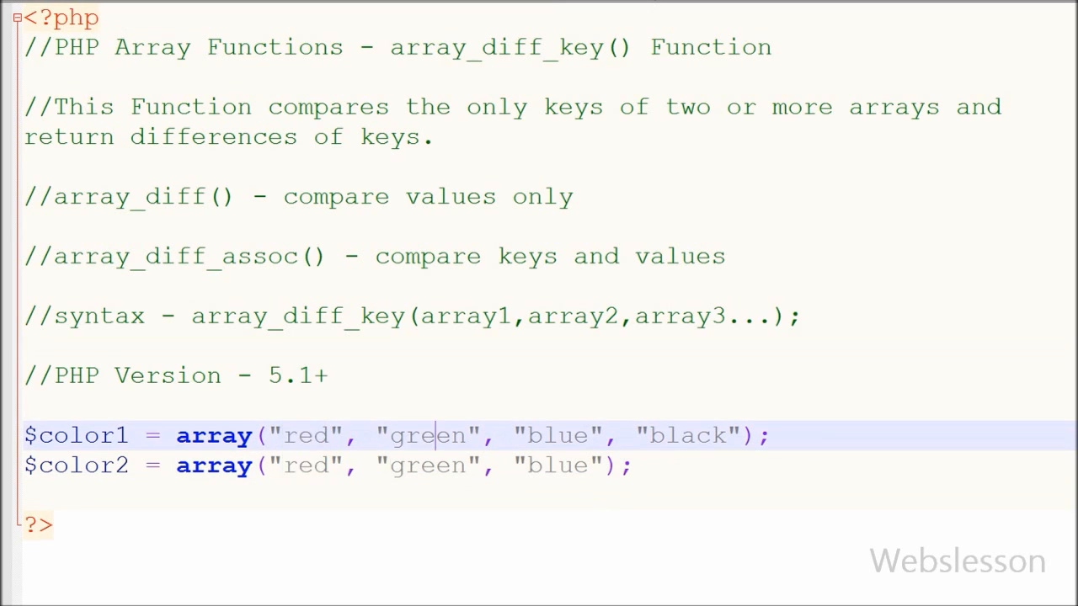
pyautogui.doubleClick(685, 435)
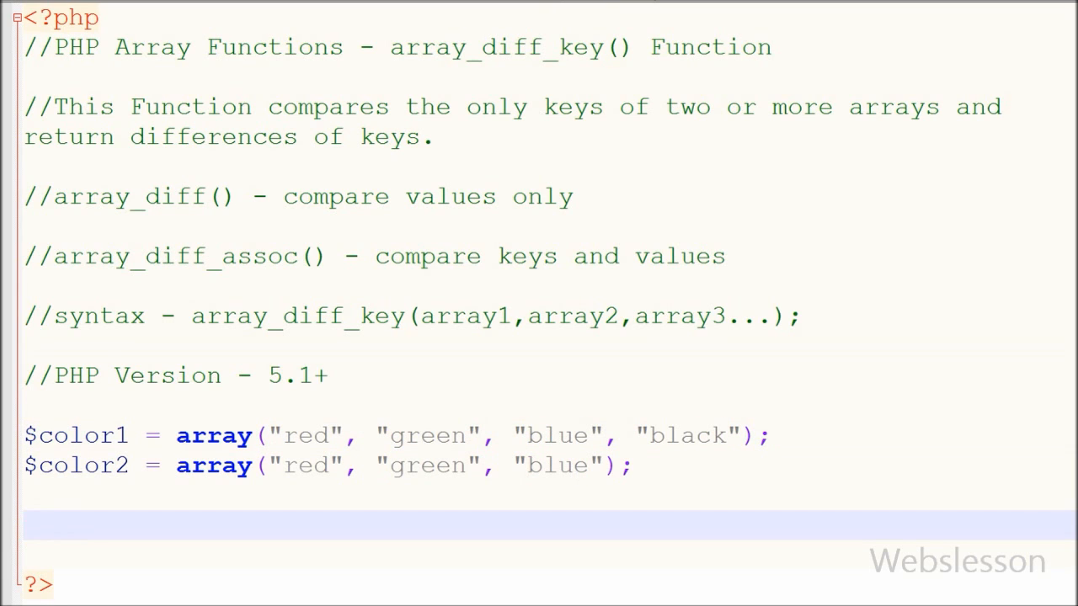
pyautogui.write('$difference_array =')
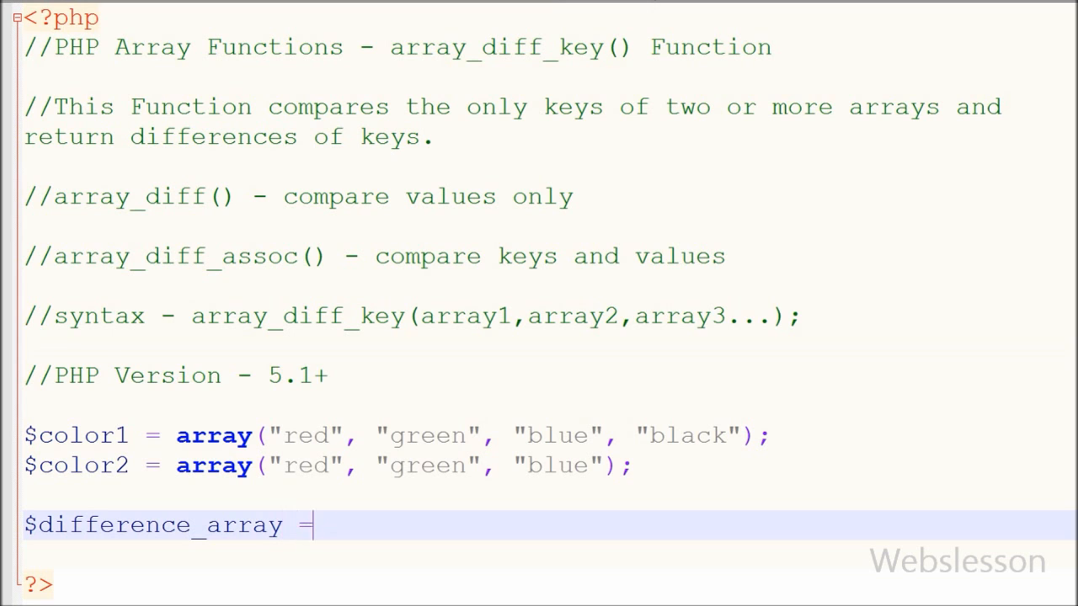
pyautogui.write('array_')
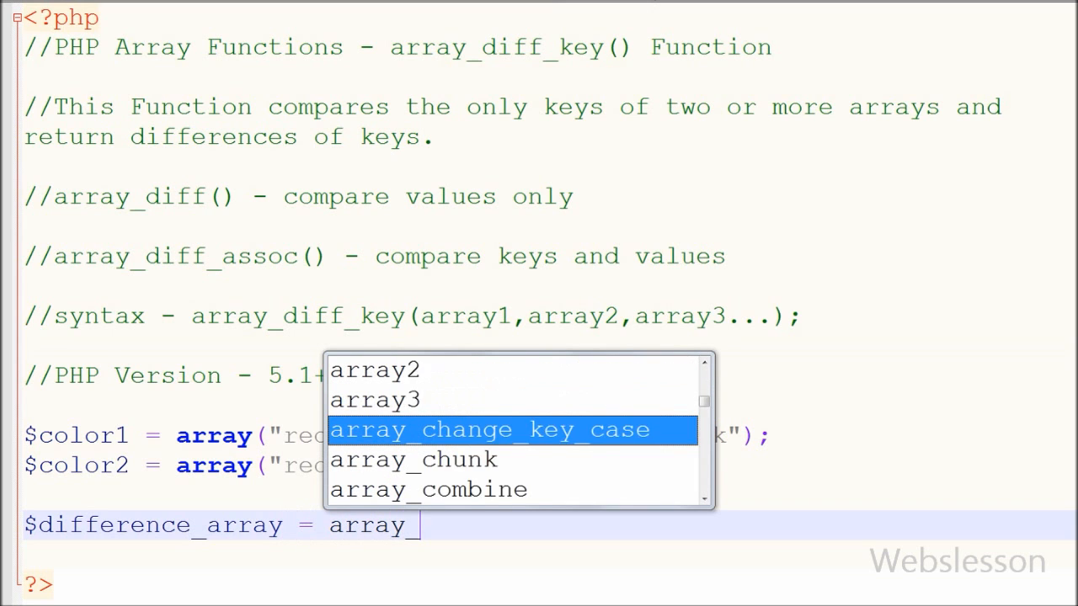
pyautogui.write('diff_key($color1,')
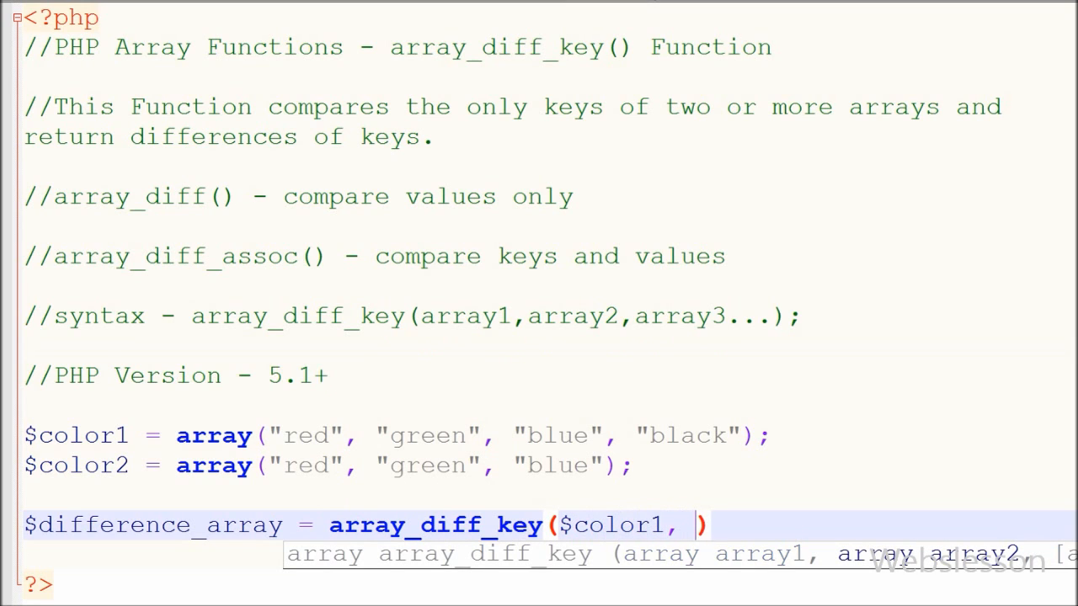
pyautogui.write('$color2')
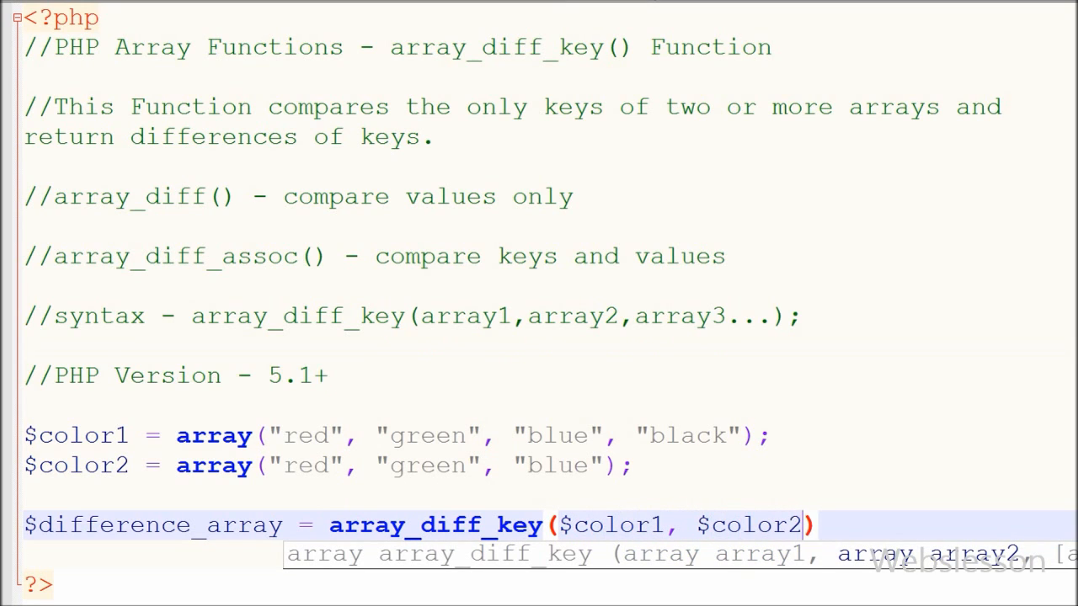
pyautogui.write(';')
pyautogui.write("echo '<pre>';")
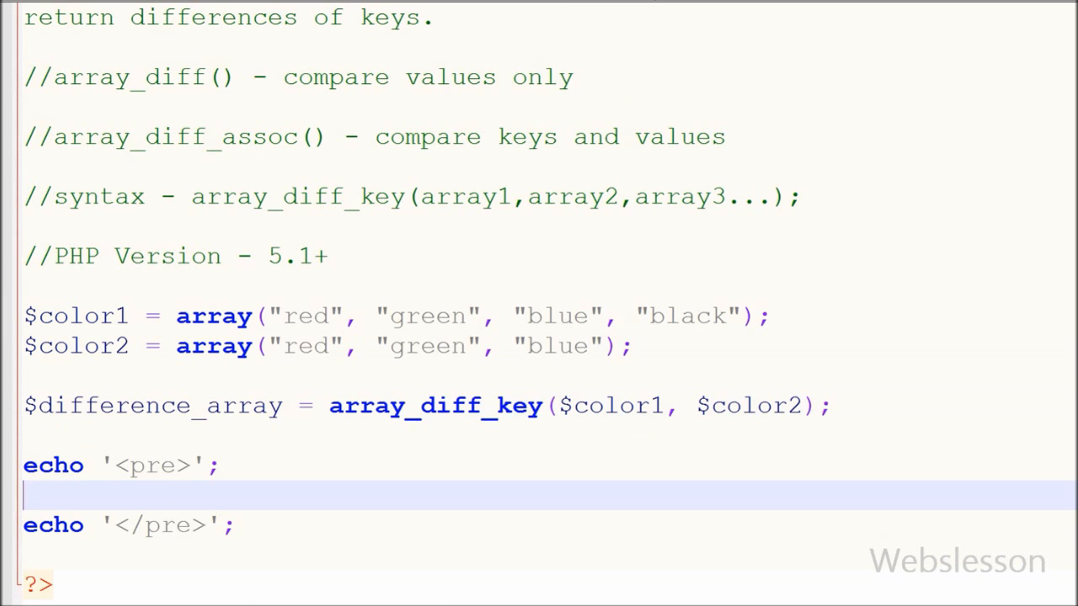
pyautogui.write('print_r($difference_array')
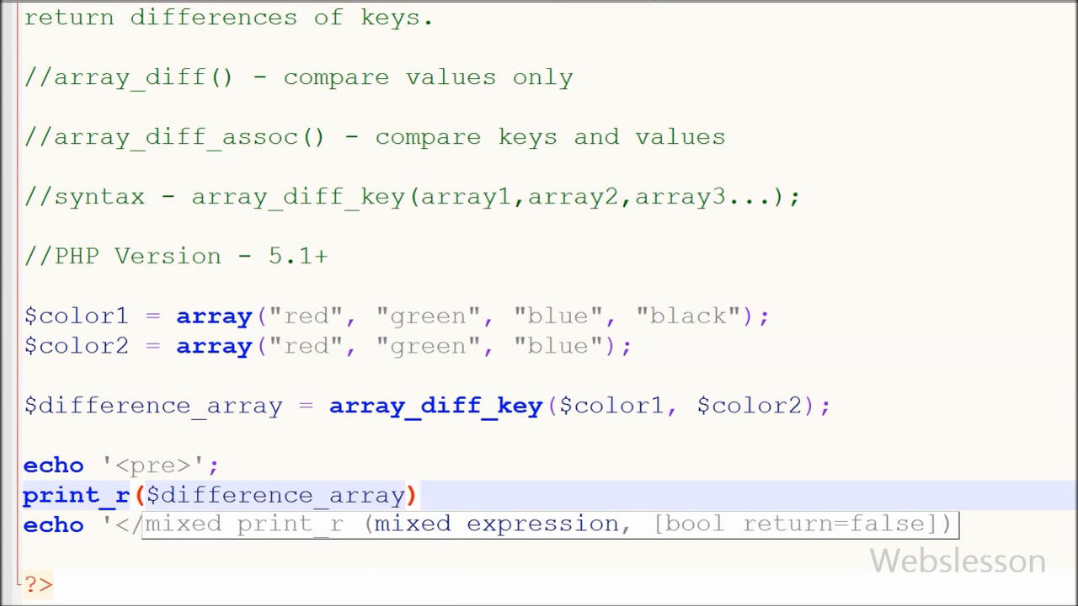
pyautogui.write(';')
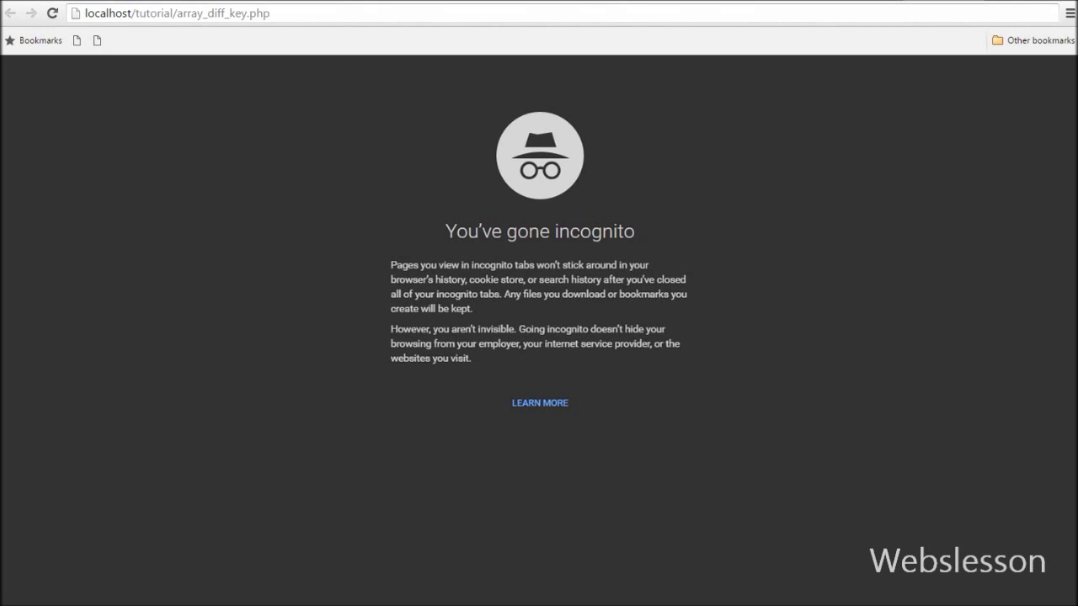
# Load localhost/tutorial/array_diff_key.php in Chrome's incognito window.
pyautogui.click(52, 13)
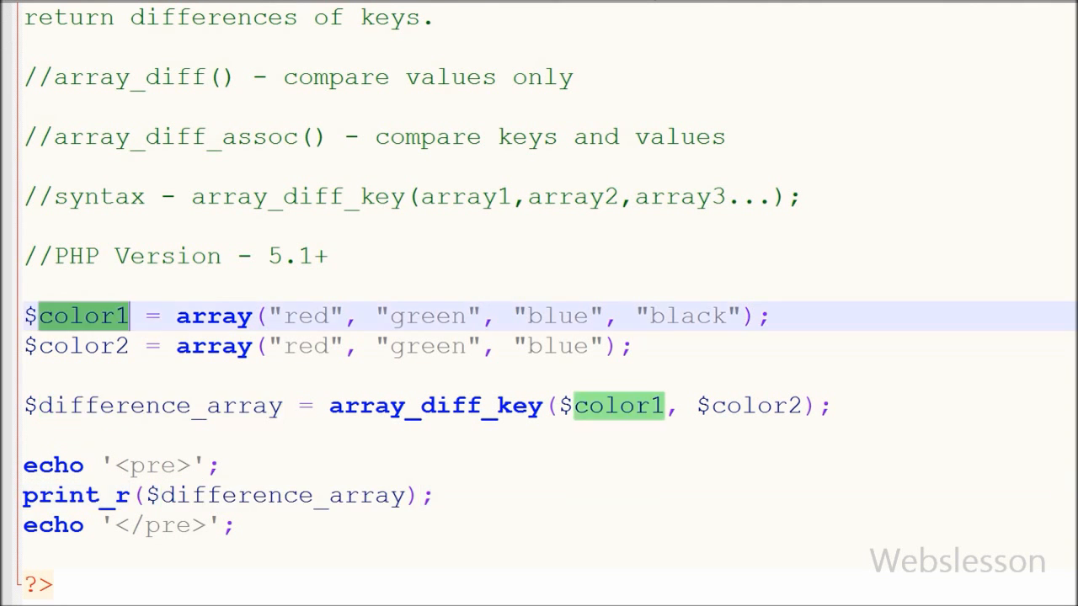
# Comment out the indexed arrays and add keyed arrays a1–d4 and d1, b2, a3.
pyautogui.doubleClick(428, 315)
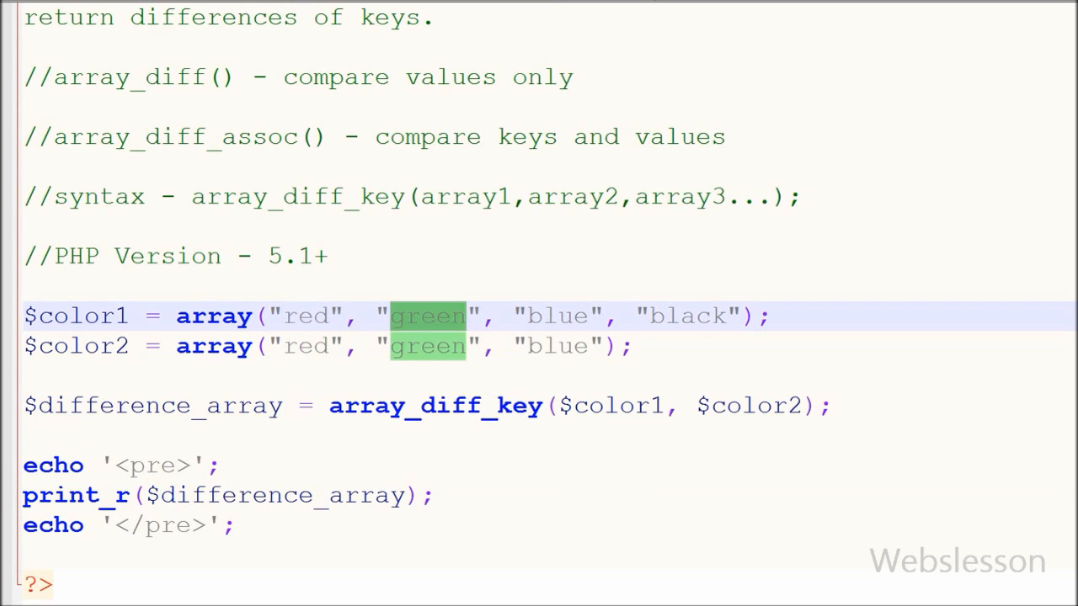
pyautogui.doubleClick(687, 315)
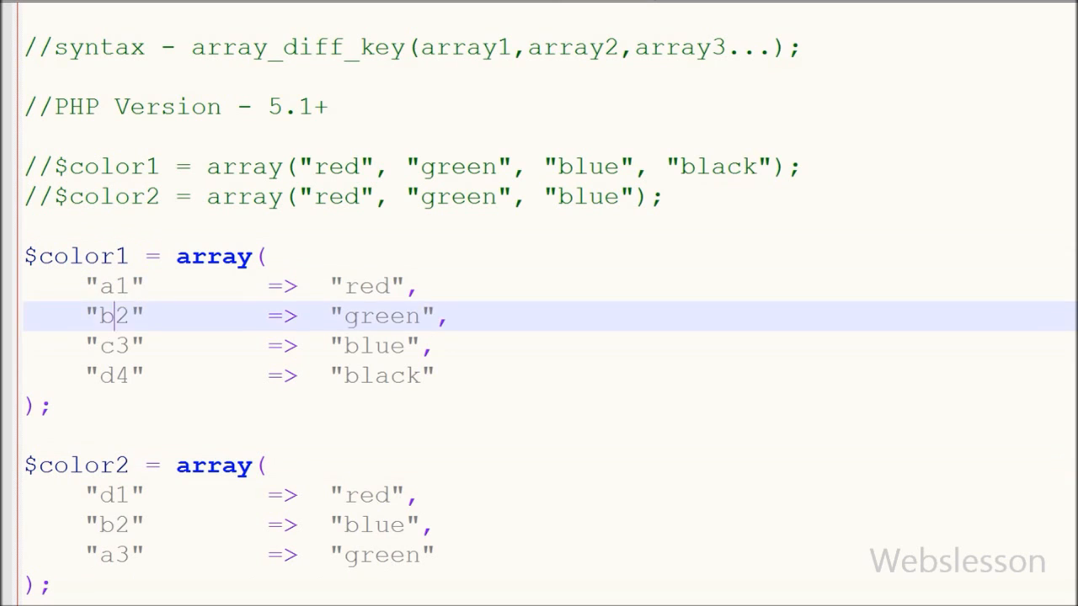
pyautogui.doubleClick(114, 374)
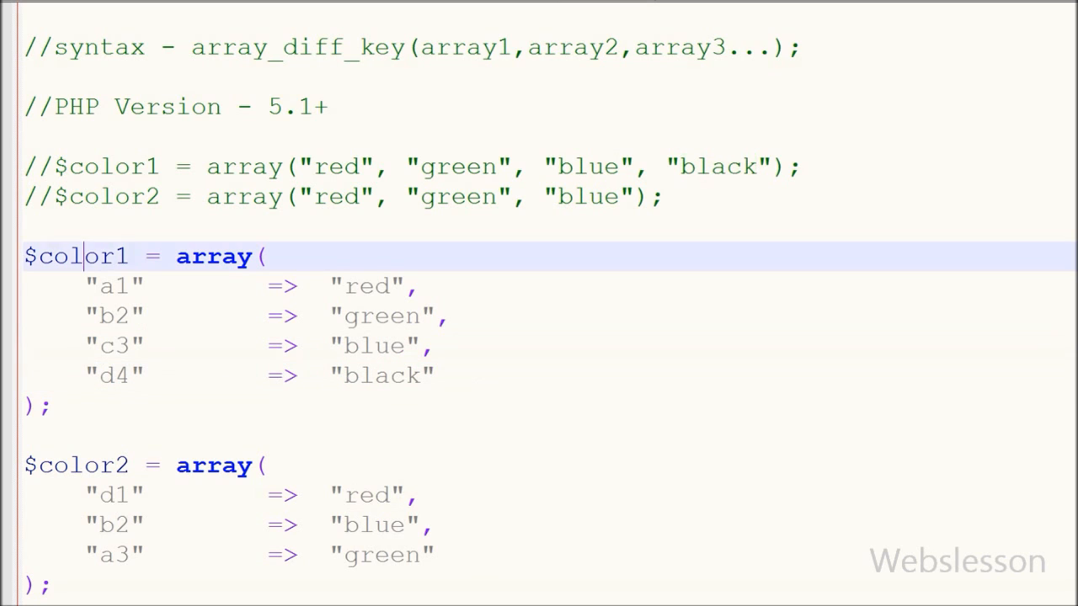
pyautogui.doubleClick(81, 256)
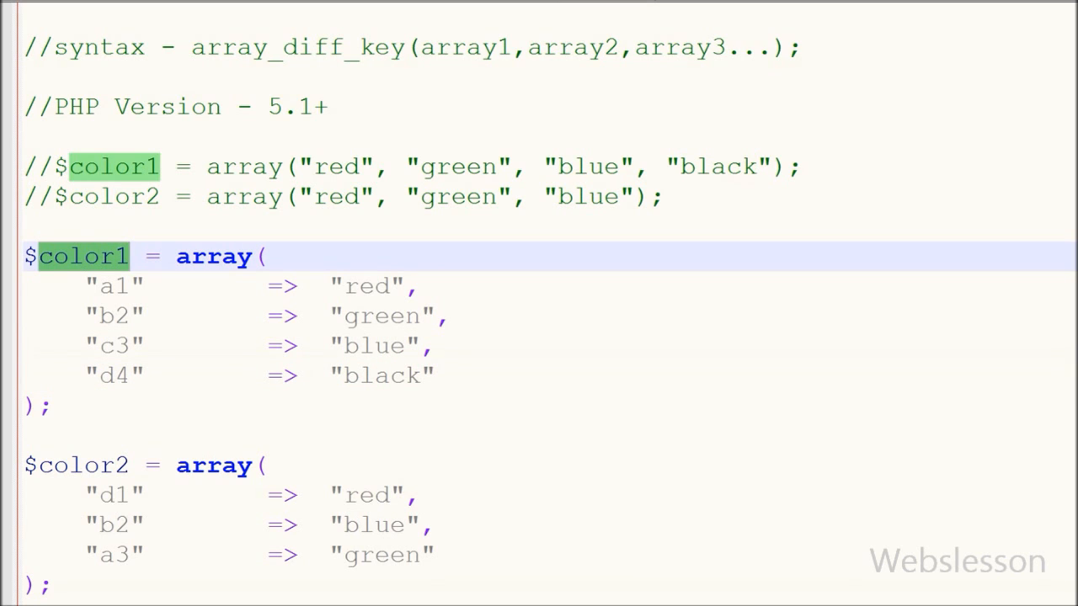
pyautogui.click(53, 13)
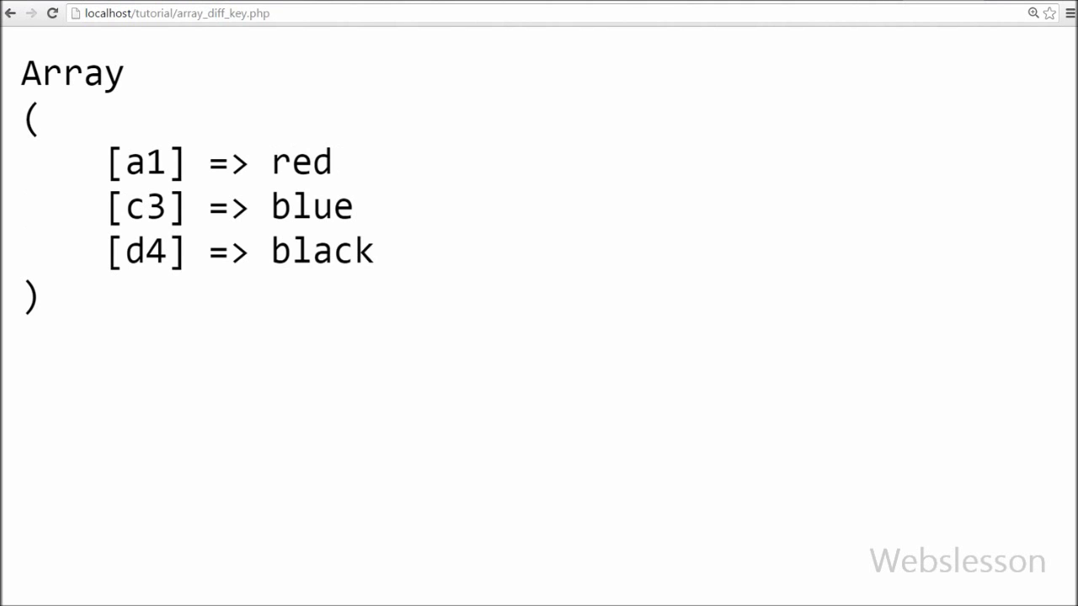
# Reload array_diff_key.php in Chrome, showing a1 red, c3 blue and d4 black.
pyautogui.doubleClick(321, 250)
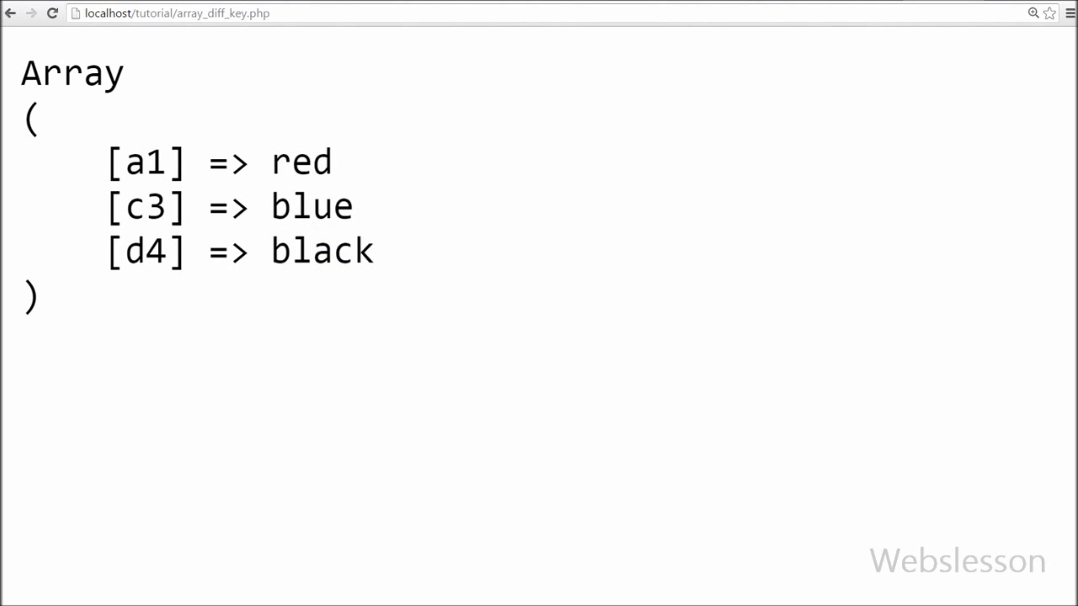
pyautogui.doubleClick(145, 251)
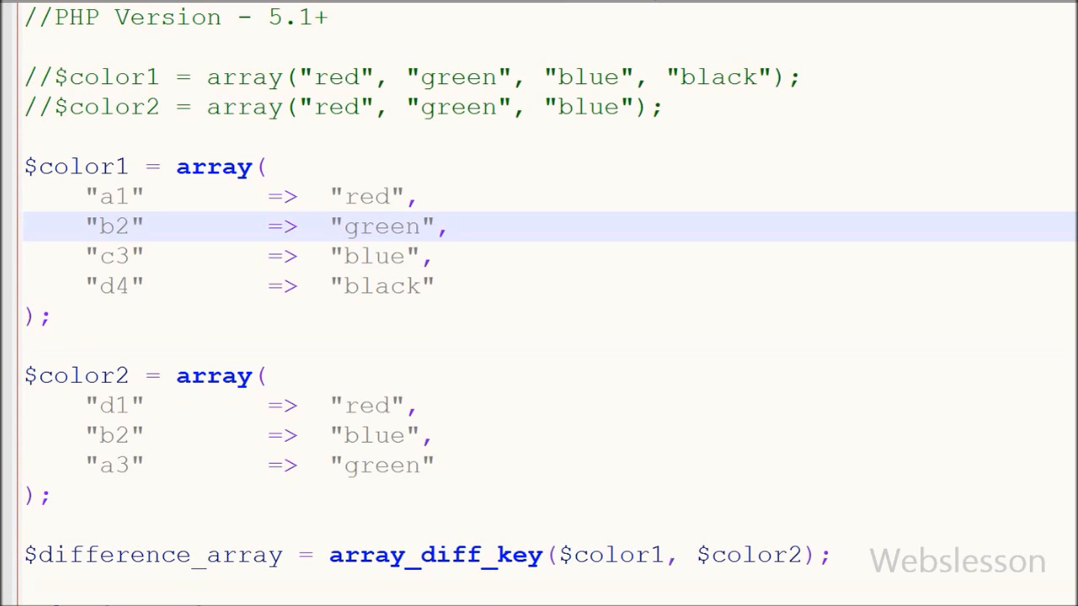
pyautogui.doubleClick(113, 197)
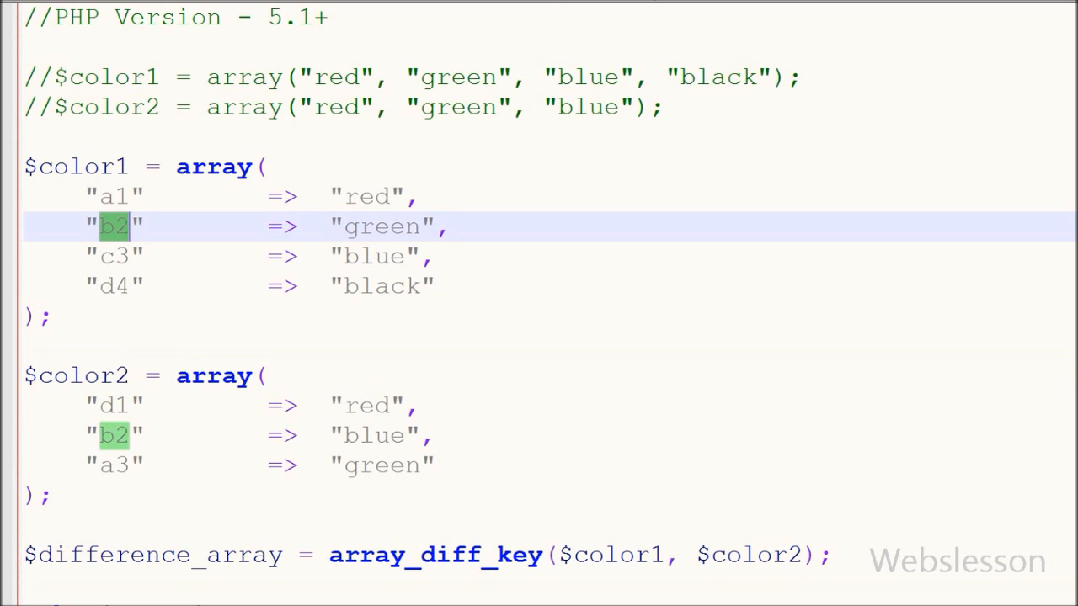
pyautogui.doubleClick(82, 375)
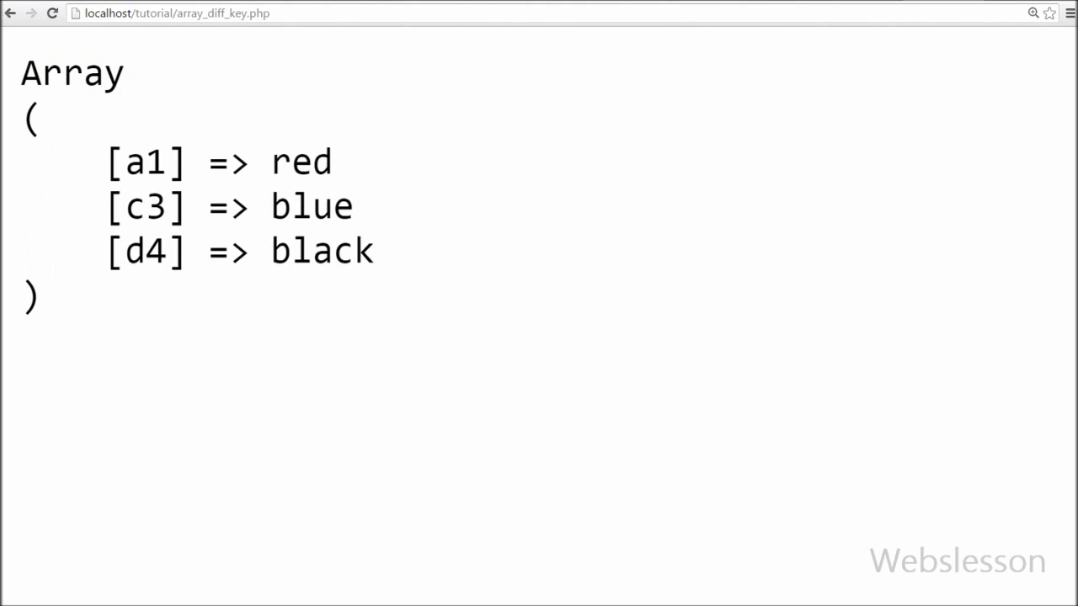
# Highlight red in Chrome's output listing a1 red, c3 blue and d4 black.
pyautogui.doubleClick(299, 162)
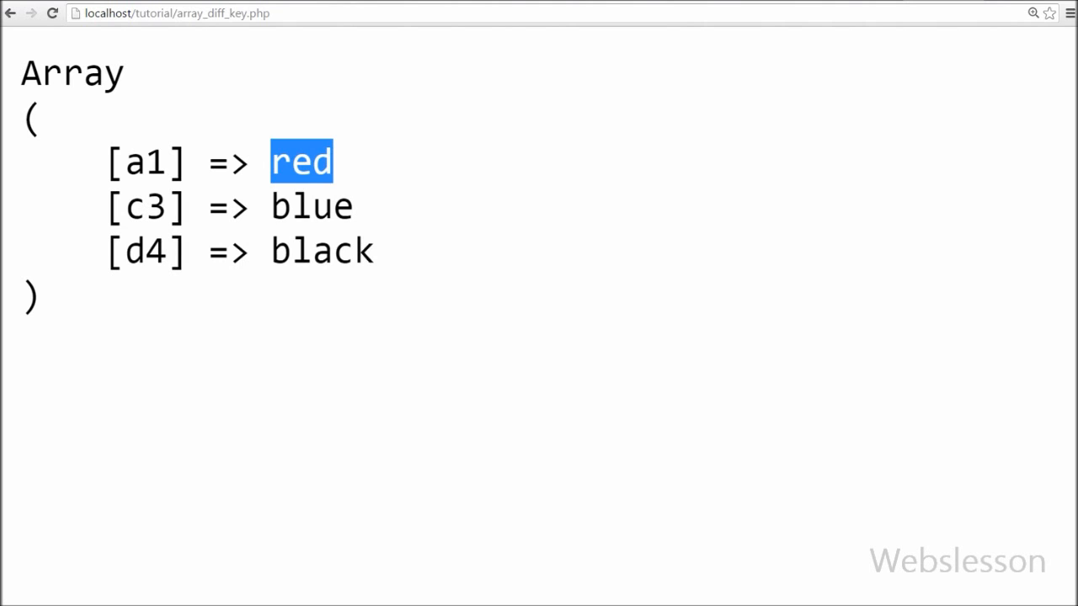